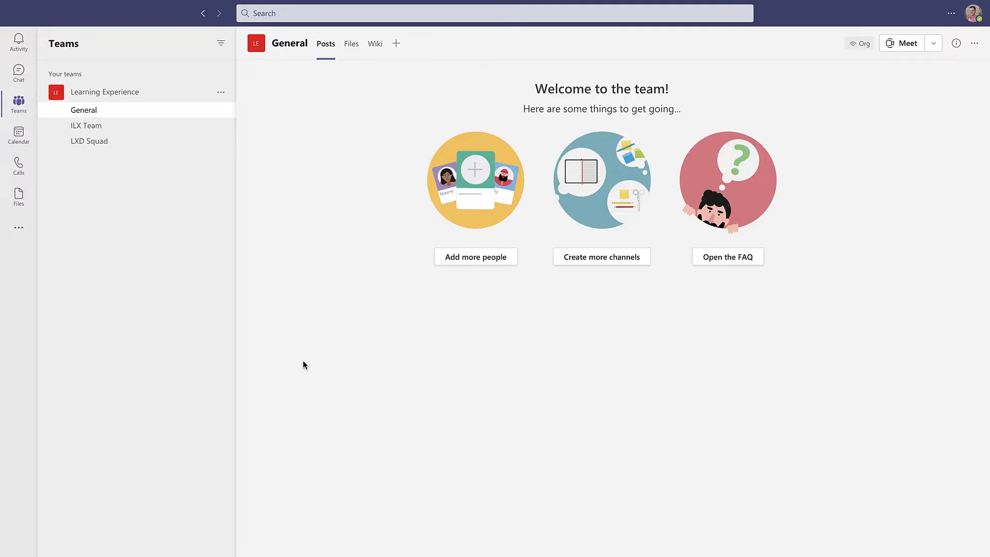
{"action": "mouse_move", "coordinate": [127, 131]}
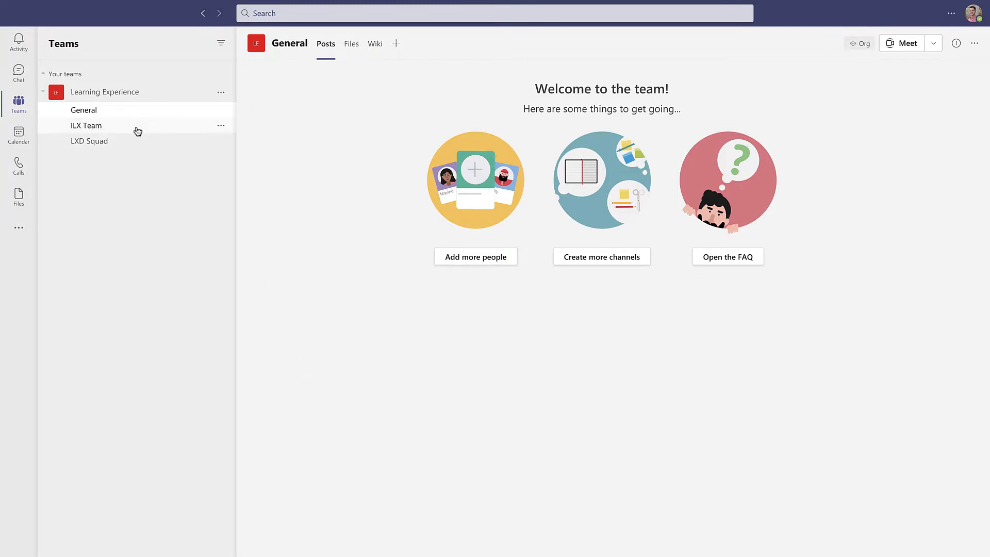
- Open the ILX Team channel under the Learning Experience team
{"action": "left_click", "coordinate": [86, 124]}
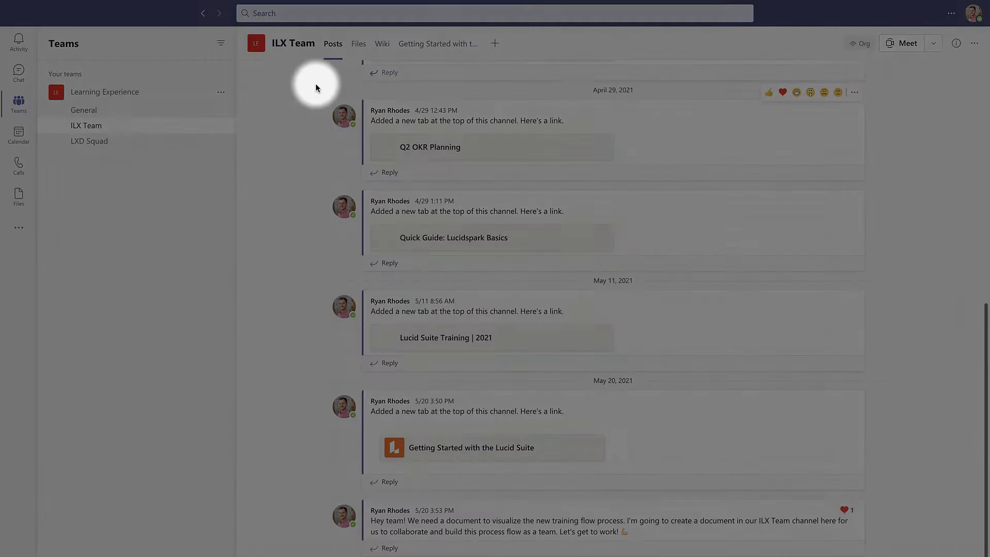
- Start a new channel tab and search the app list for 'Lucidchart'
{"action": "left_click", "coordinate": [495, 43]}
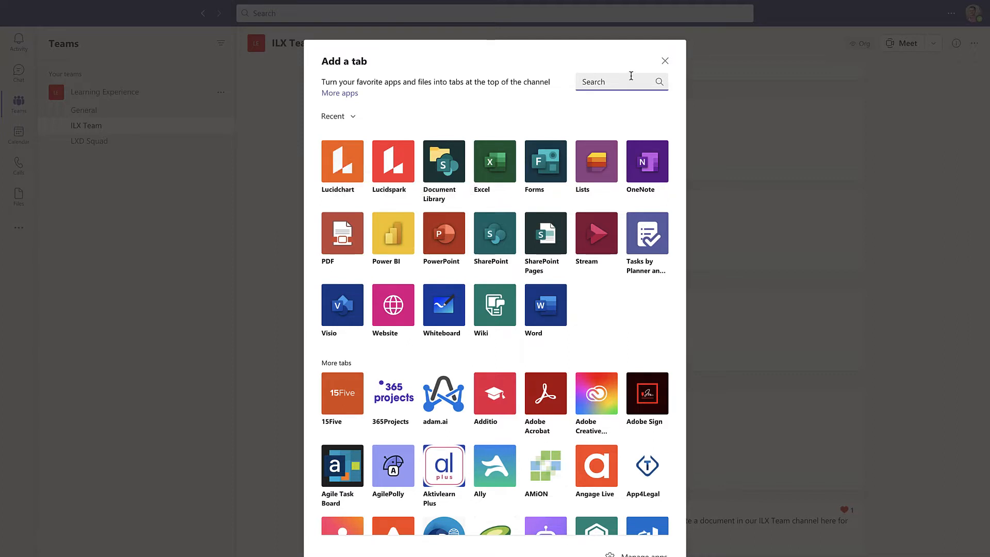
{"action": "type", "text": "Lucidchart"}
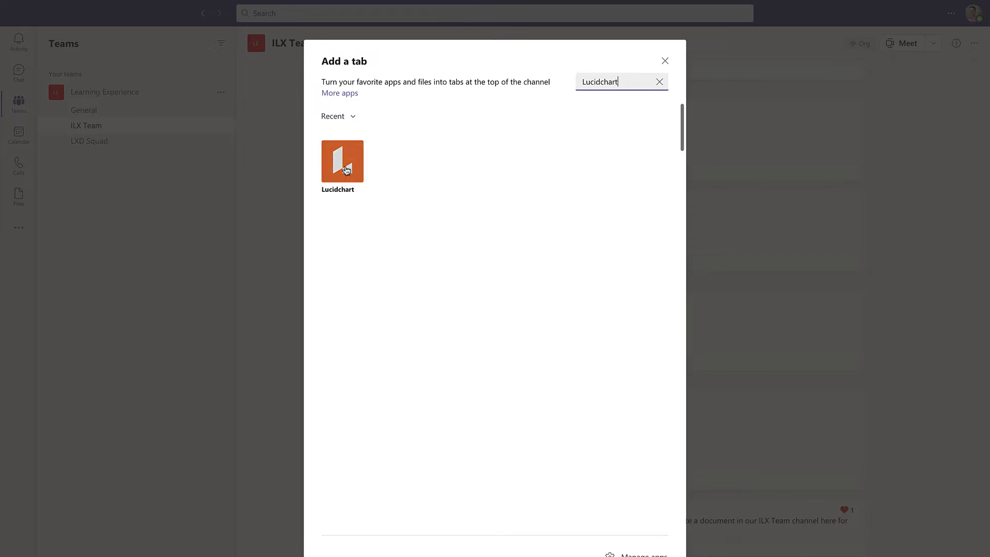
{"action": "mouse_move", "coordinate": [342, 161]}
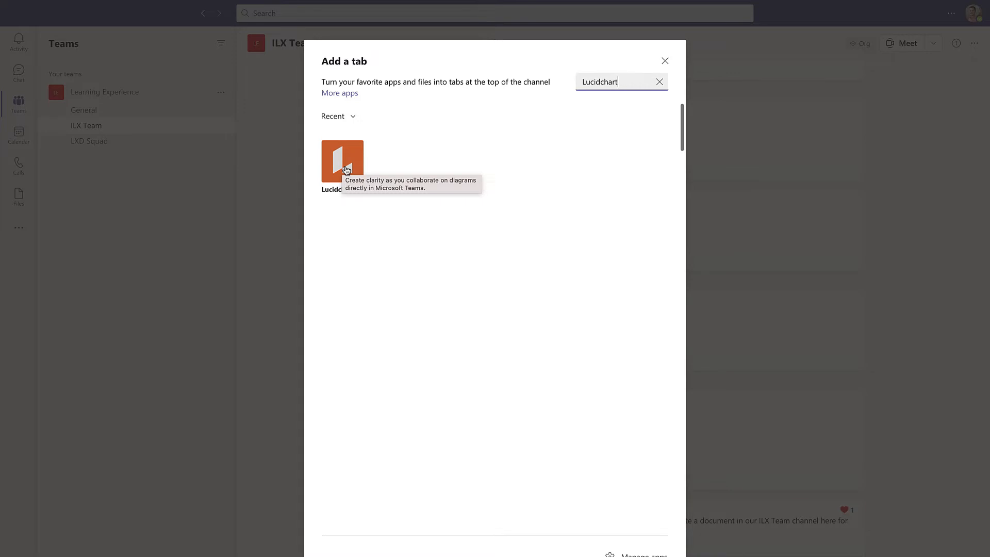
- Choose the Lucidchart app and sign in to list existing diagrams
{"action": "left_click", "coordinate": [342, 161]}
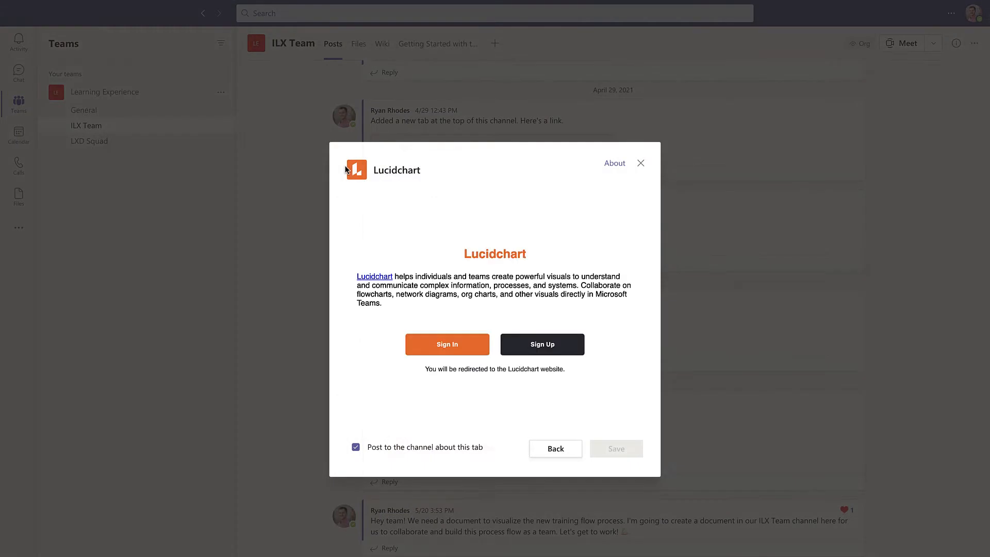
{"action": "mouse_move", "coordinate": [349, 197]}
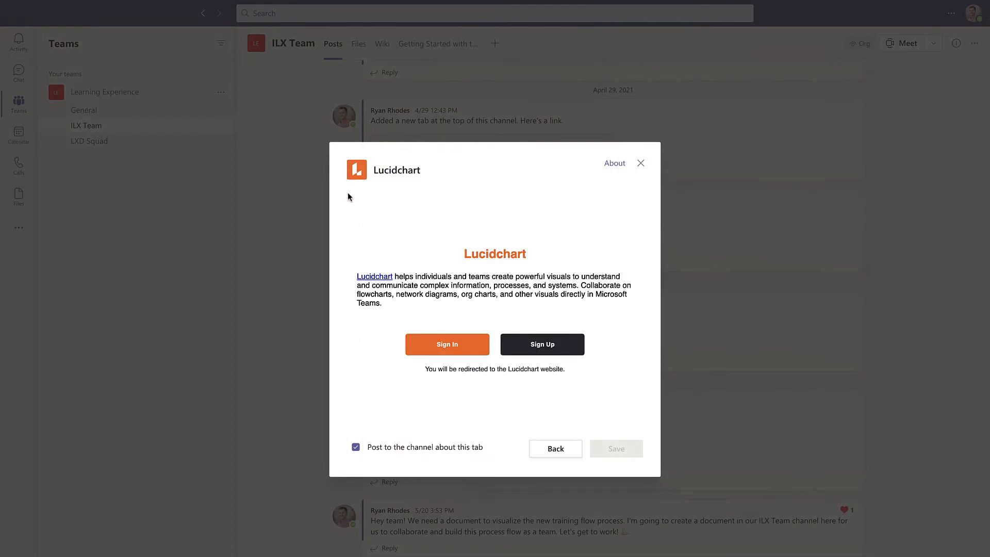
{"action": "mouse_move", "coordinate": [447, 348]}
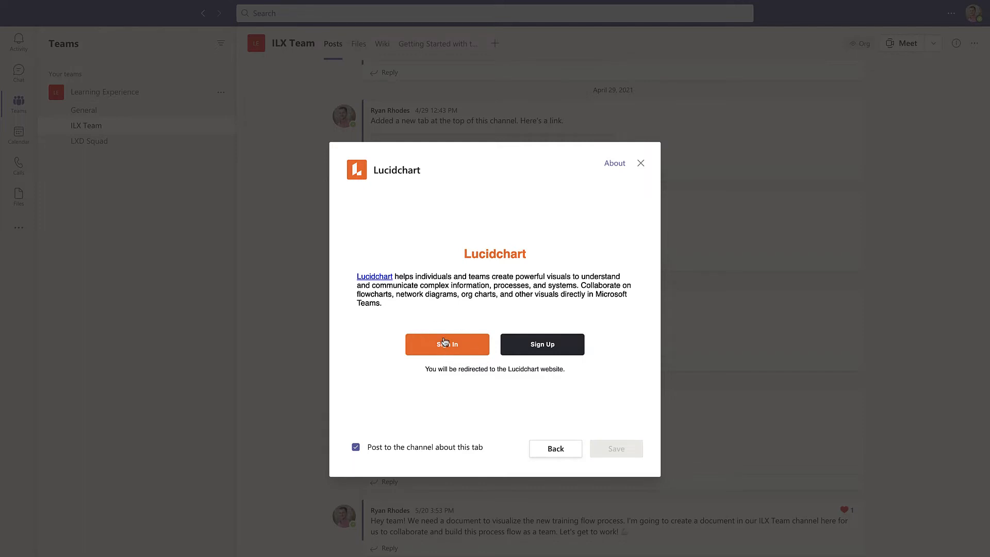
{"action": "left_click", "coordinate": [447, 344]}
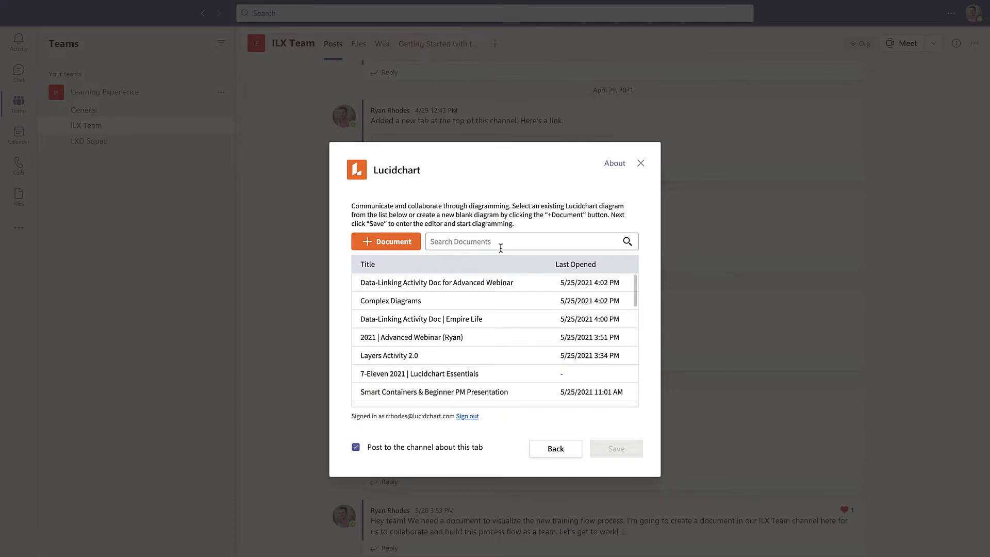
- Save a tab for 'Data-Linking Activity Doc for Advanced Webinar' with collaborator Edit access
{"action": "left_click", "coordinate": [386, 242]}
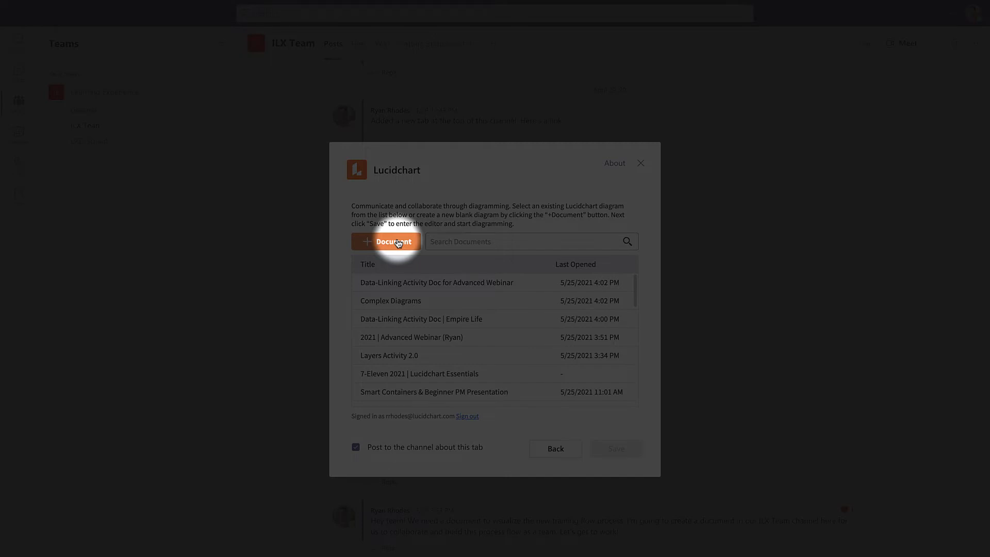
{"action": "left_click", "coordinate": [386, 241]}
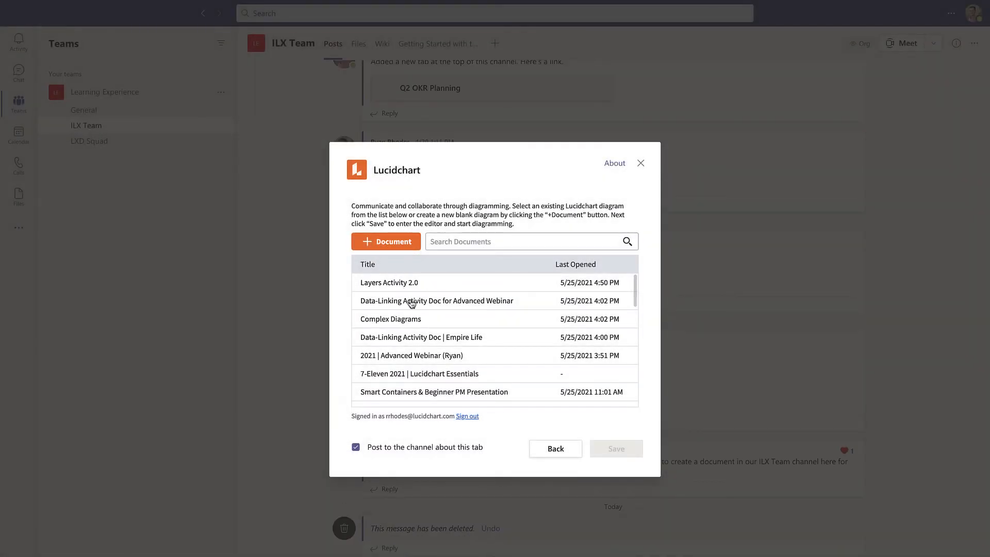
{"action": "left_click", "coordinate": [436, 301]}
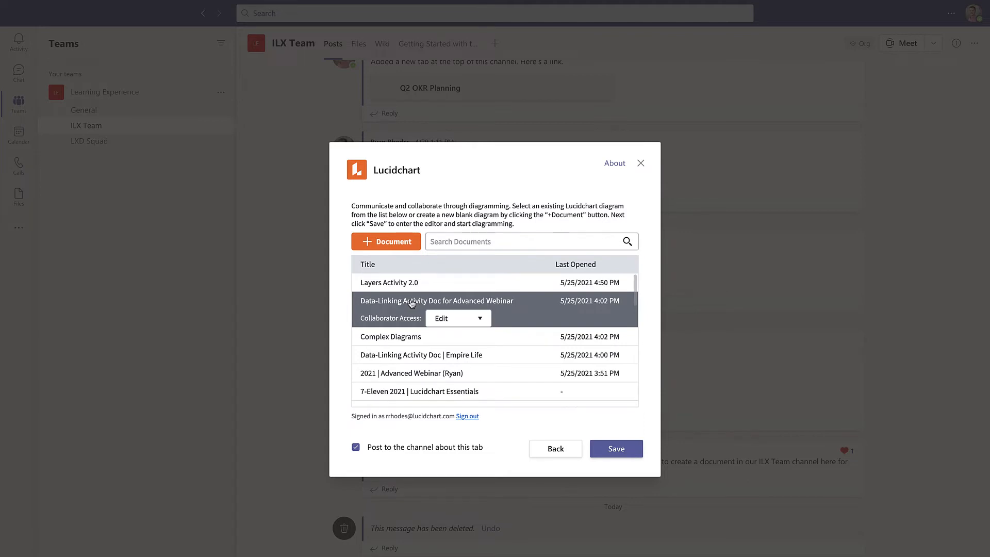
{"action": "left_click", "coordinate": [457, 317]}
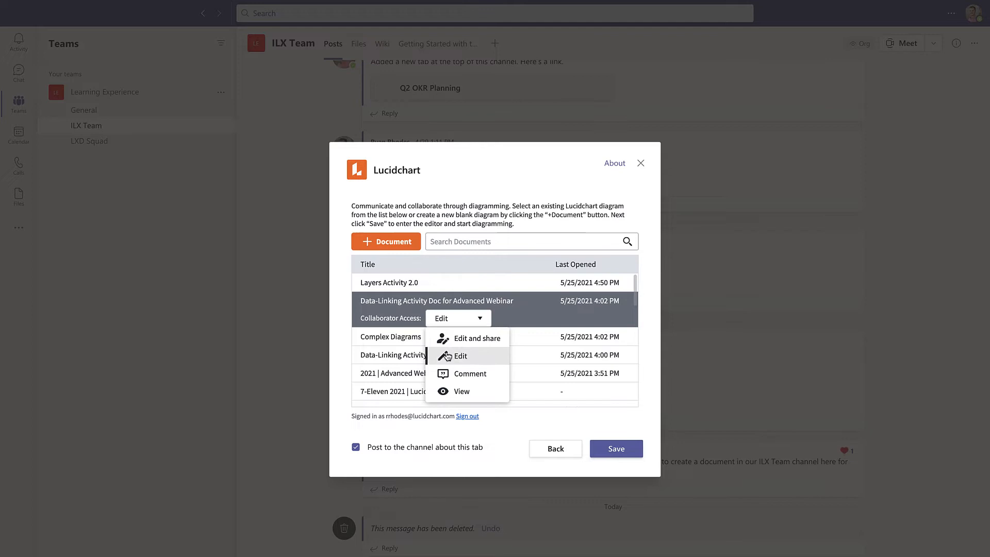
{"action": "left_click", "coordinate": [453, 355]}
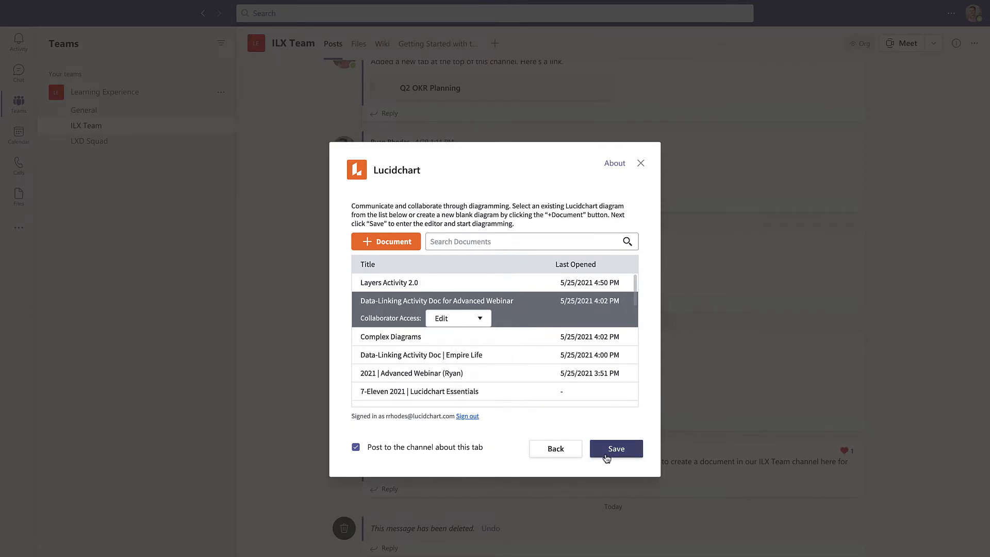
{"action": "left_click", "coordinate": [616, 448]}
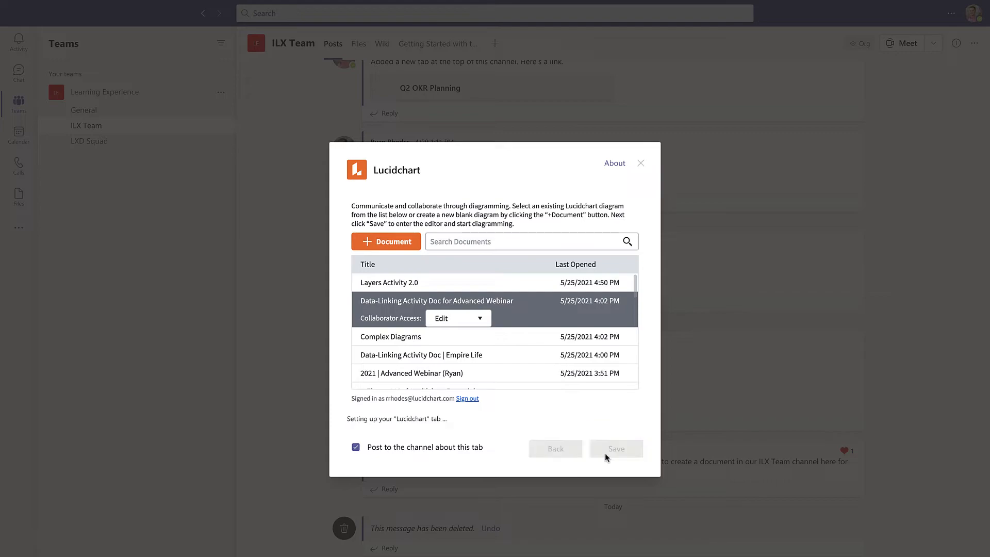
{"action": "left_click", "coordinate": [615, 448]}
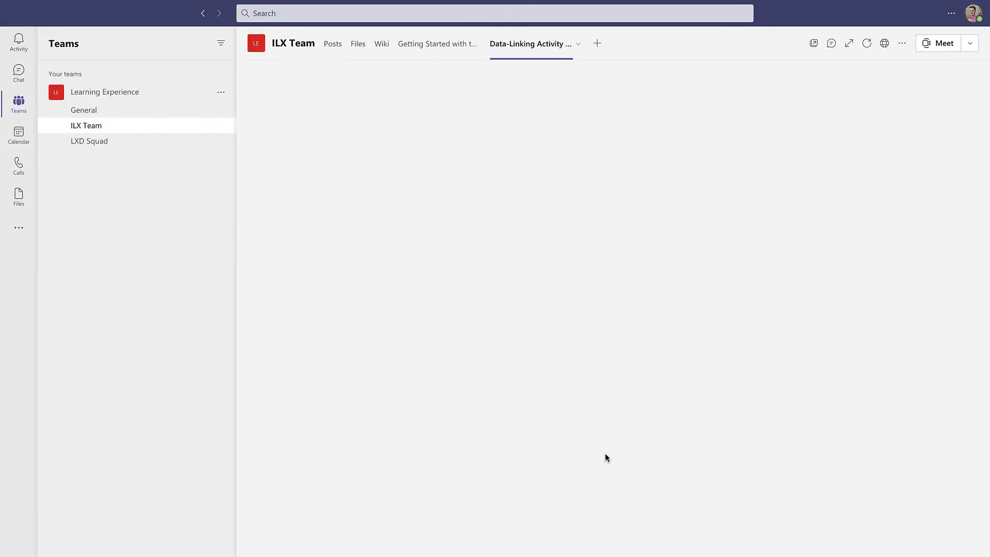
- Browse the font list, then open the Process shape's link-to-web actions
{"action": "left_click", "coordinate": [529, 43]}
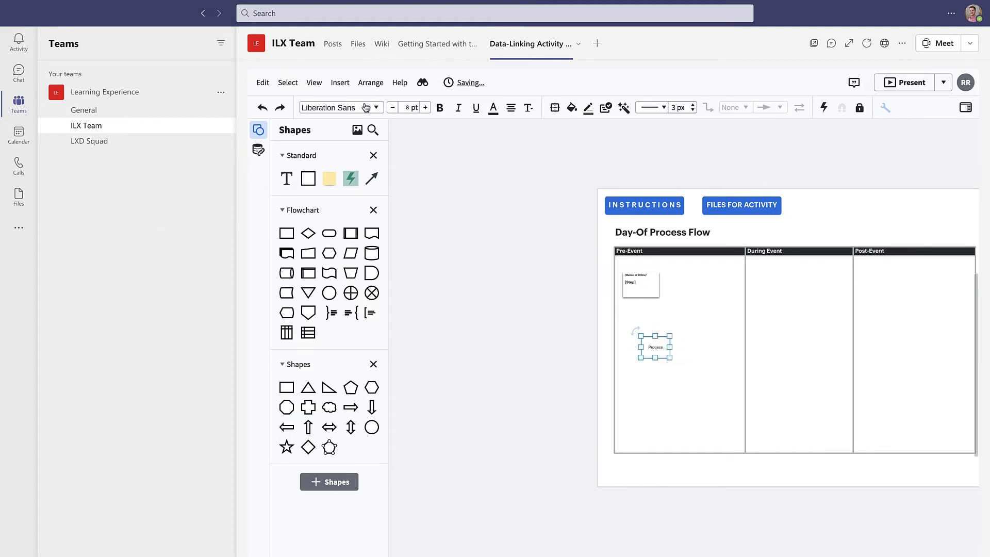
{"action": "left_click", "coordinate": [340, 107]}
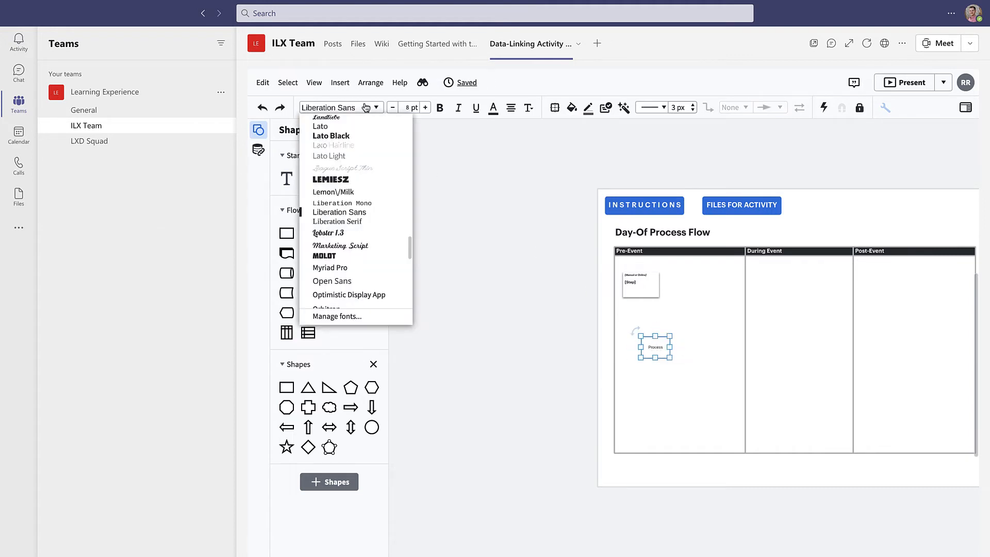
{"action": "scroll", "scroll_direction": "down", "scroll_amount": 3}
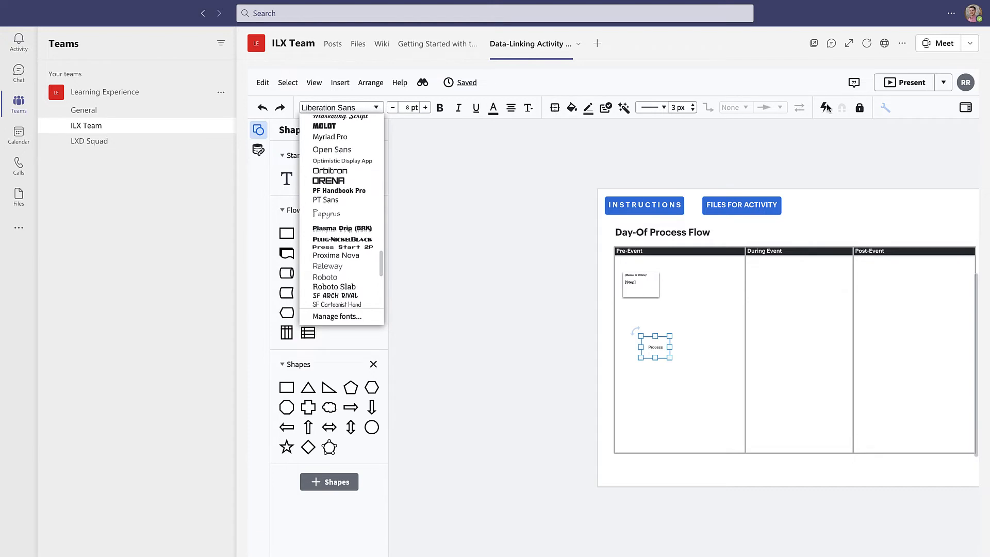
{"action": "left_click", "coordinate": [824, 107]}
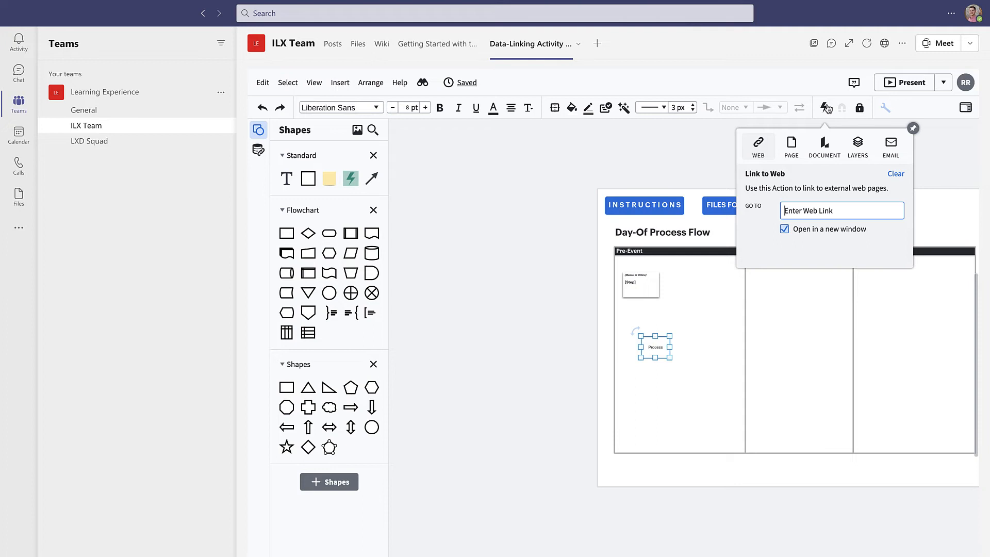
{"action": "mouse_move", "coordinate": [585, 52]}
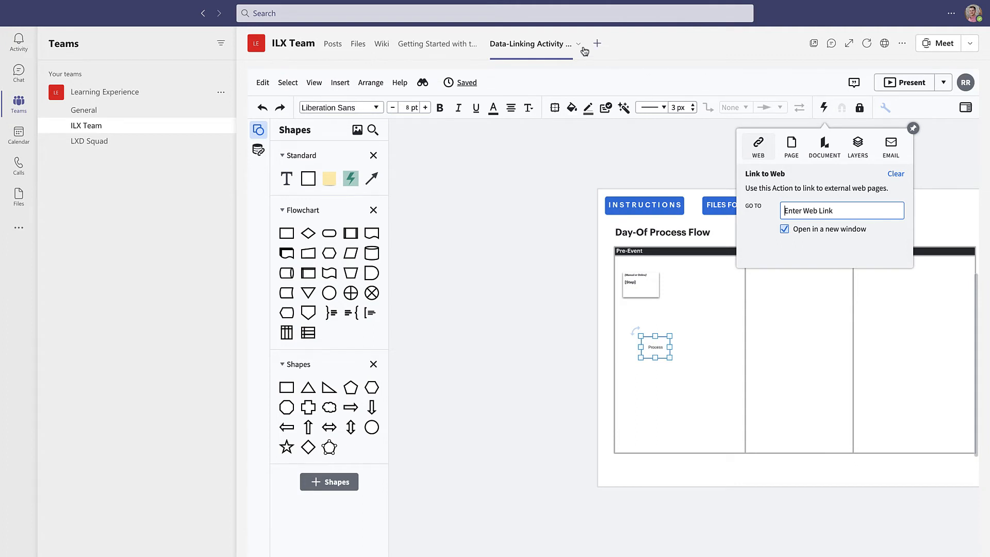
{"action": "mouse_move", "coordinate": [596, 46]}
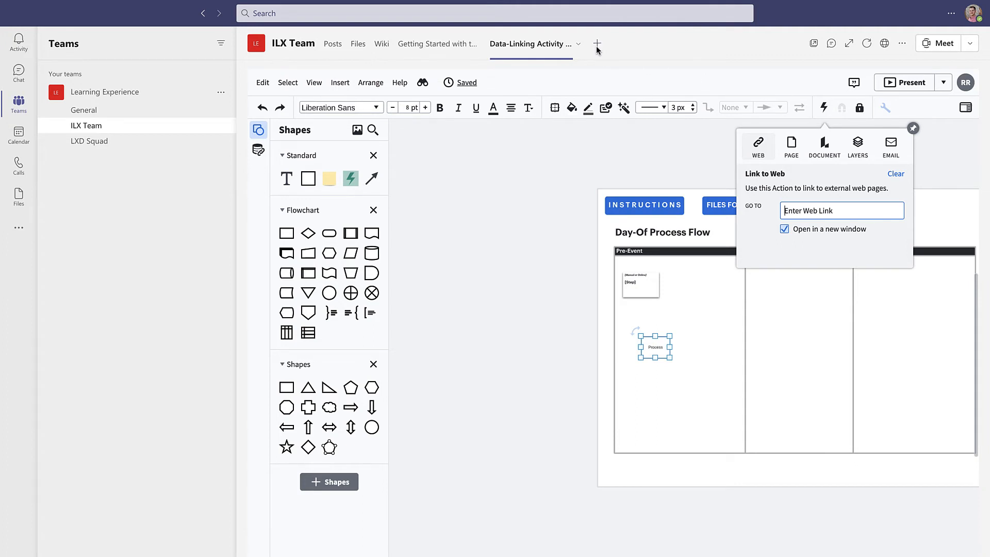
{"action": "mouse_move", "coordinate": [597, 48]}
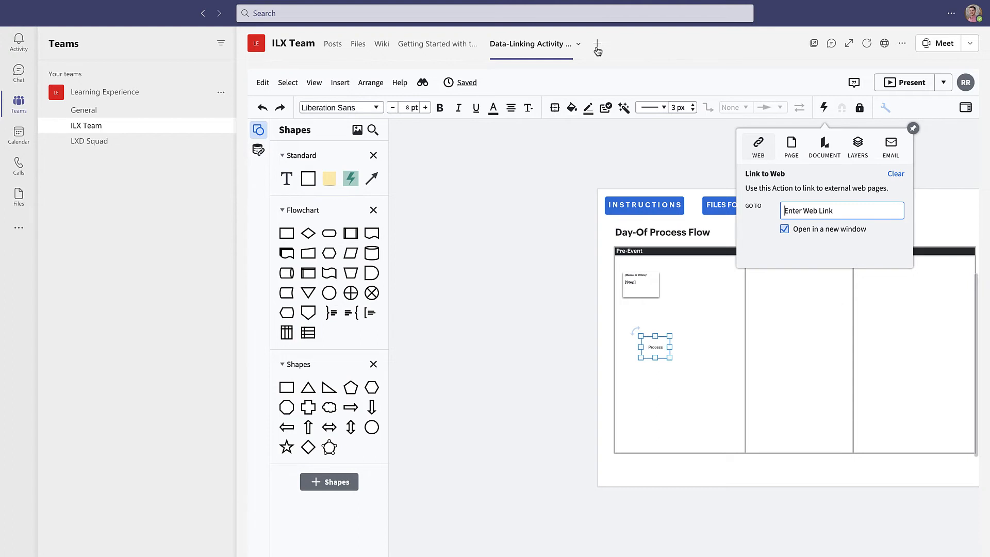
- Dismiss the new Lucidchart tab setup and remove the diagram tab from the channel
{"action": "left_click", "coordinate": [564, 44]}
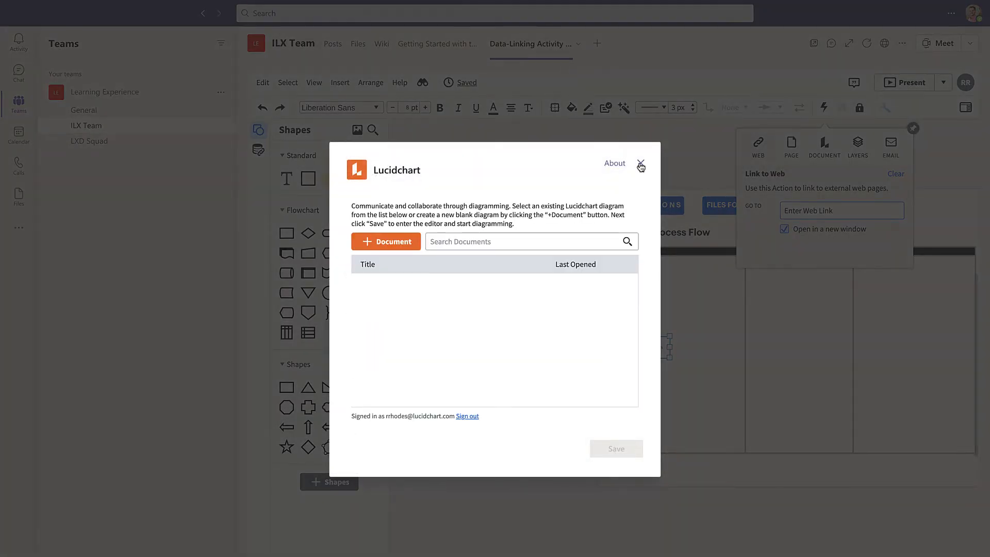
{"action": "left_click", "coordinate": [640, 166]}
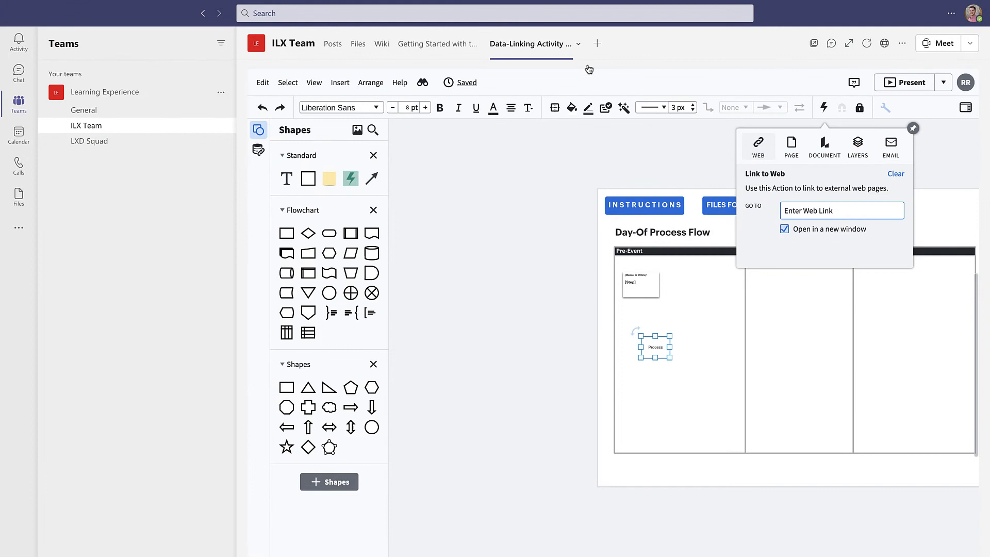
{"action": "left_click", "coordinate": [577, 43]}
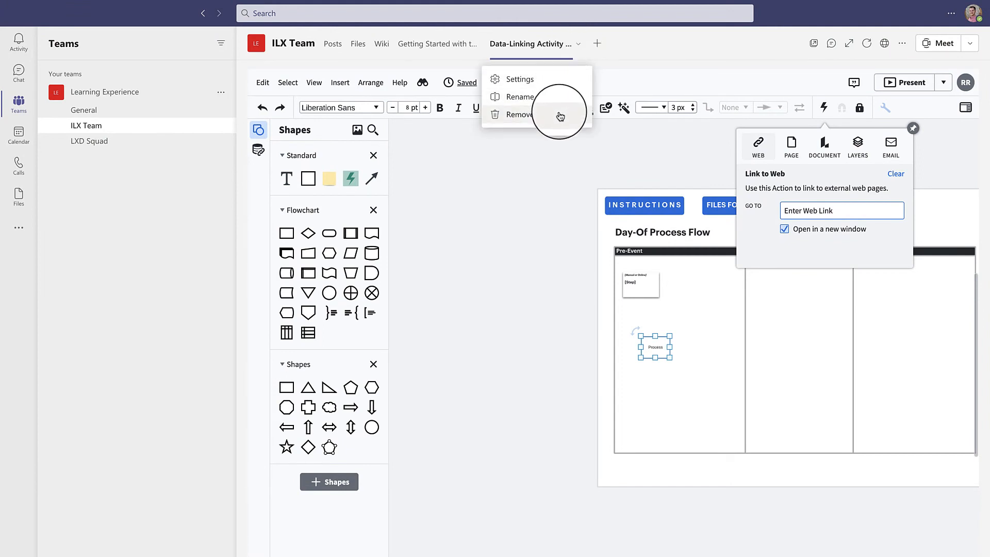
{"action": "left_click", "coordinate": [519, 114]}
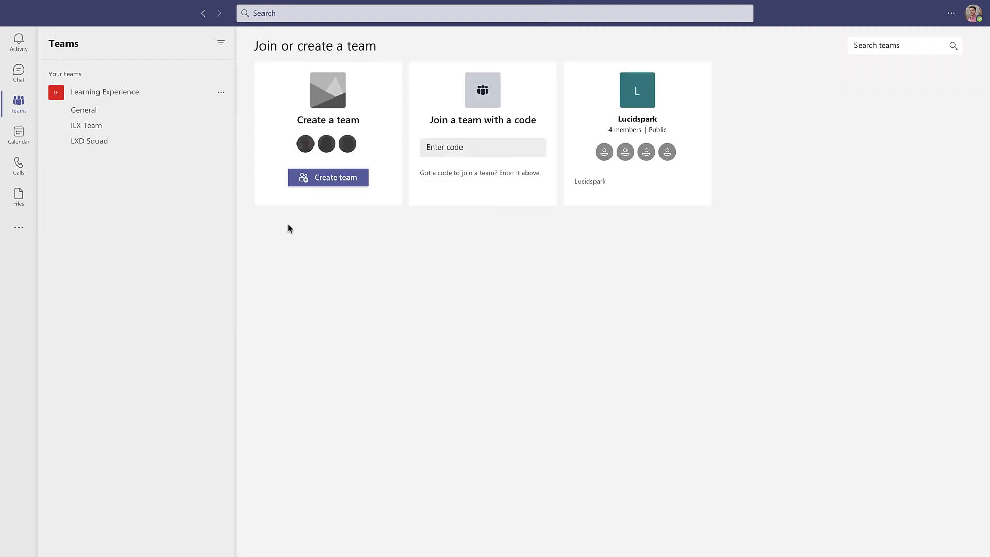
{"action": "mouse_move", "coordinate": [194, 206]}
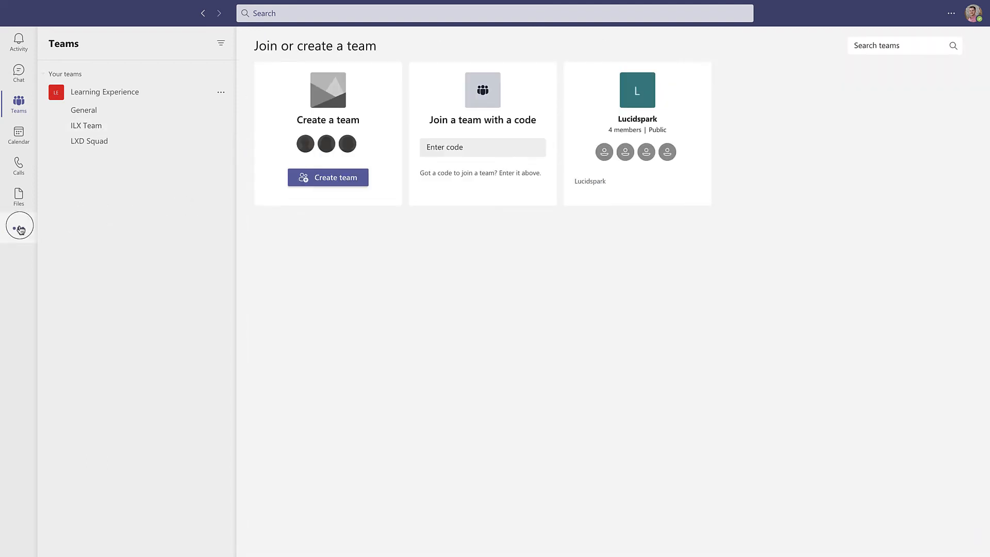
- Search the left-rail app list for 'Lucidchart'
{"action": "left_click", "coordinate": [19, 226]}
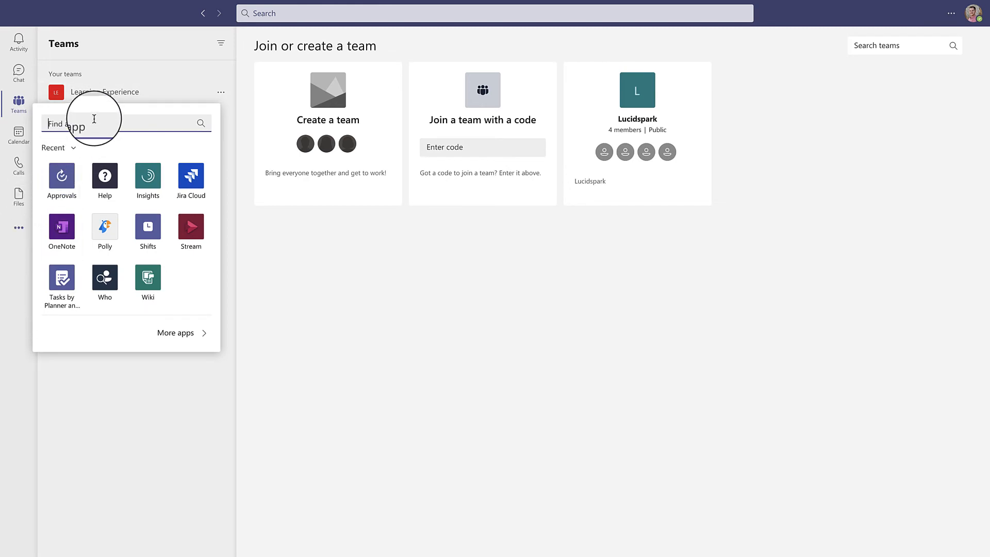
{"action": "type", "text": "Lucidchart"}
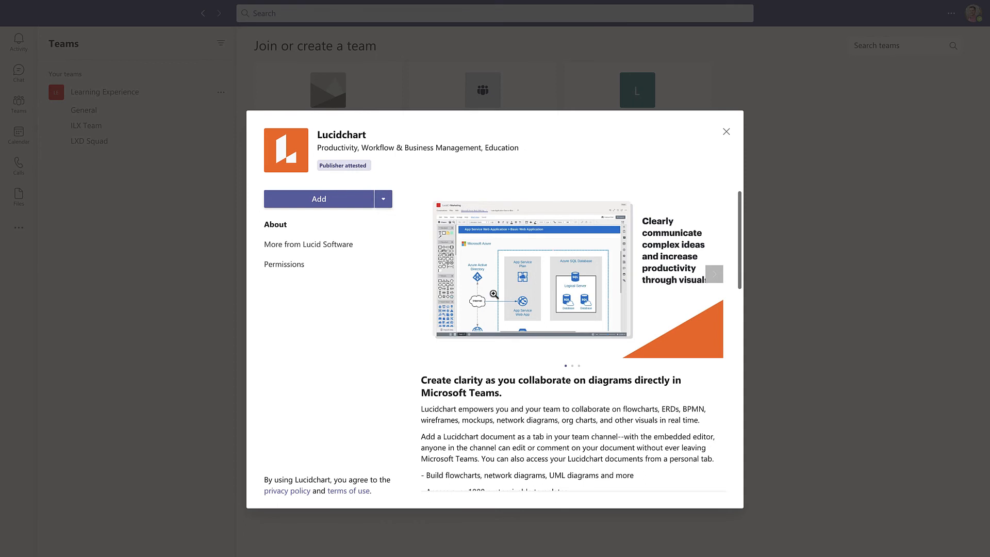
- Add Lucidchart as a personal app, open Data-Linking Activity Doc, and select its Step shape
{"action": "left_click", "coordinate": [383, 198]}
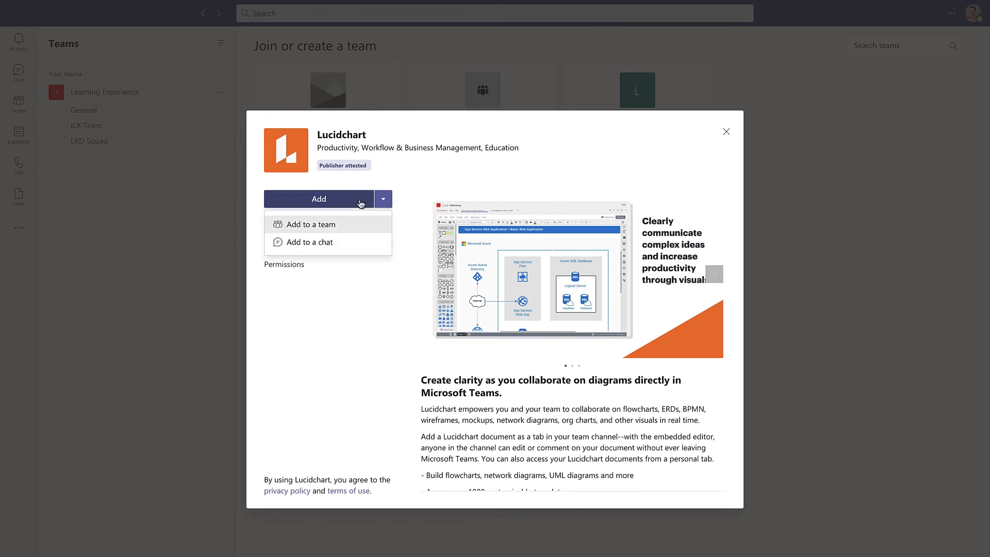
{"action": "left_click", "coordinate": [318, 198]}
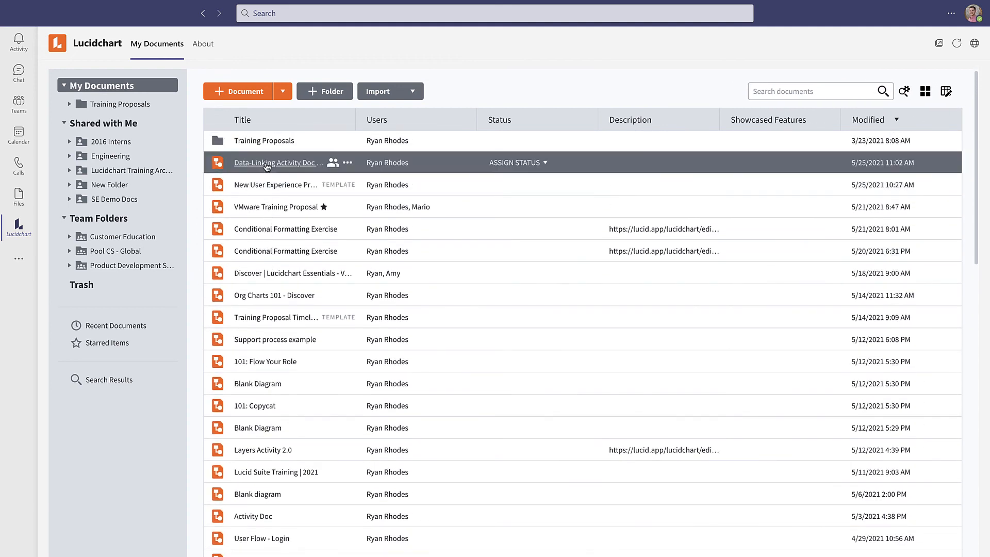
{"action": "left_click", "coordinate": [276, 162]}
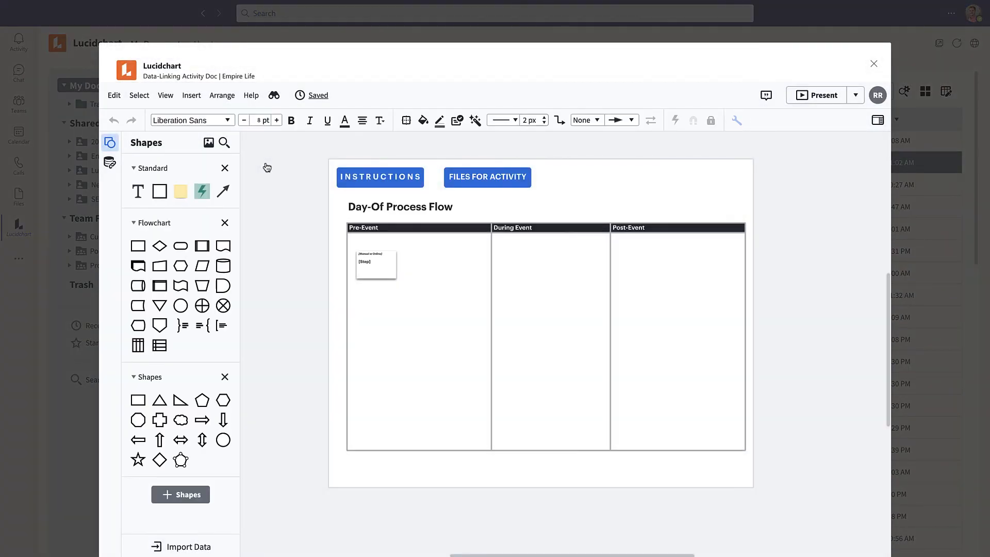
{"action": "left_click", "coordinate": [375, 264]}
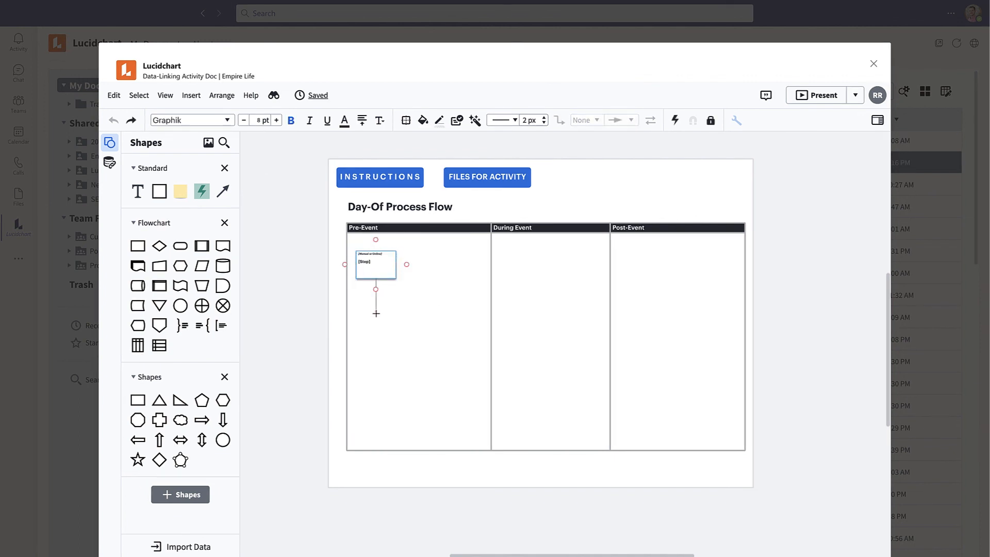